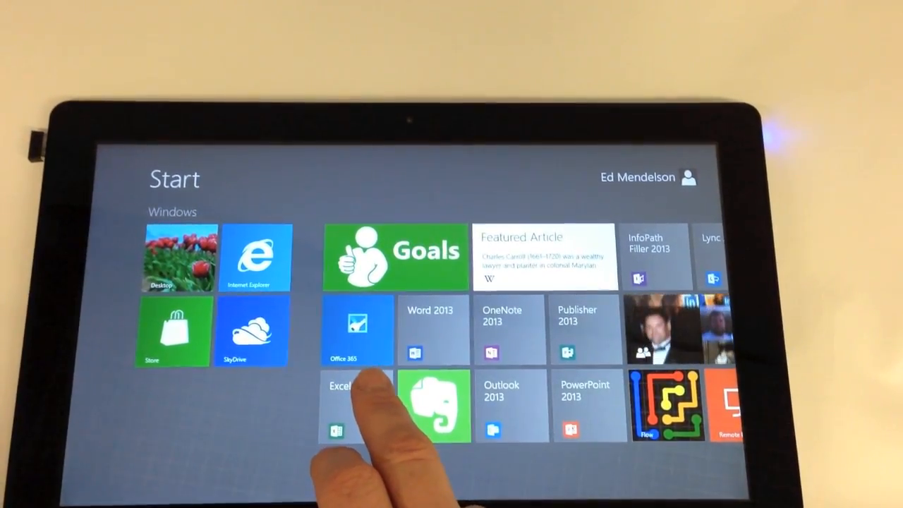
- Scroll right to view the rearranged Office tiles, including Lync 2013 and People
{"action": "scroll", "scroll_direction": "right", "scroll_amount": 3}
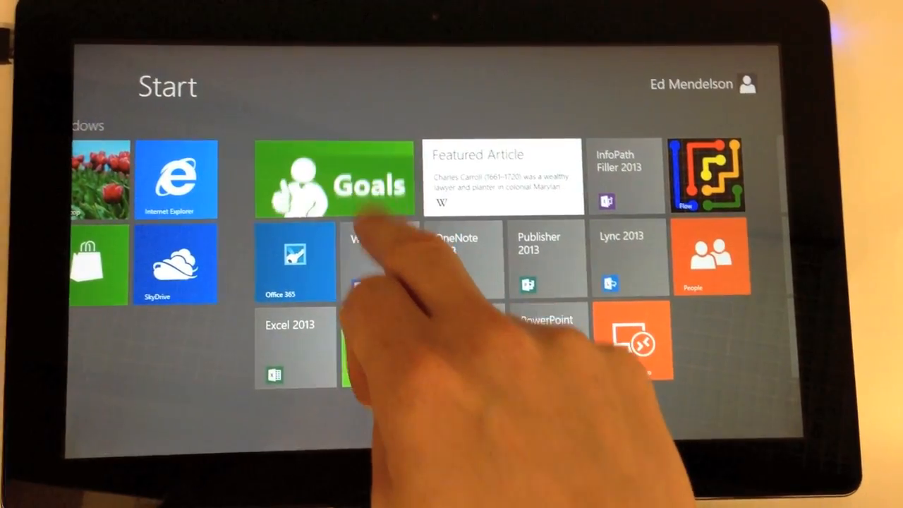
- Select the Word 2013 tile to bring up its app bar options
{"action": "right_click", "coordinate": [333, 178]}
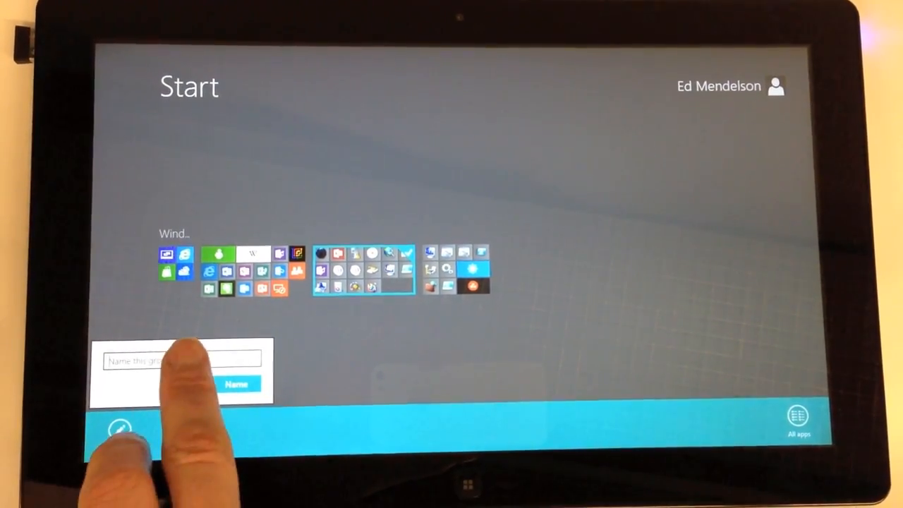
- Tap the empty group-name field to bring up the touch keyboard
{"action": "left_click", "coordinate": [182, 361]}
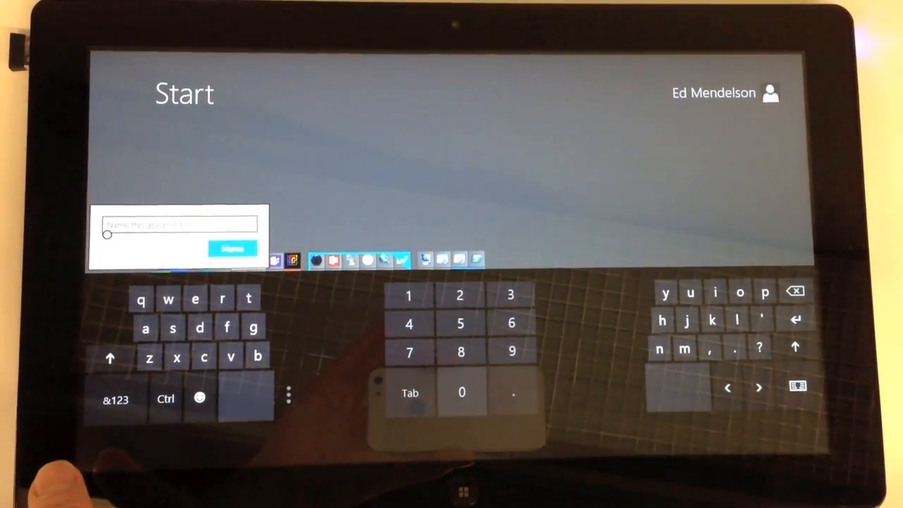